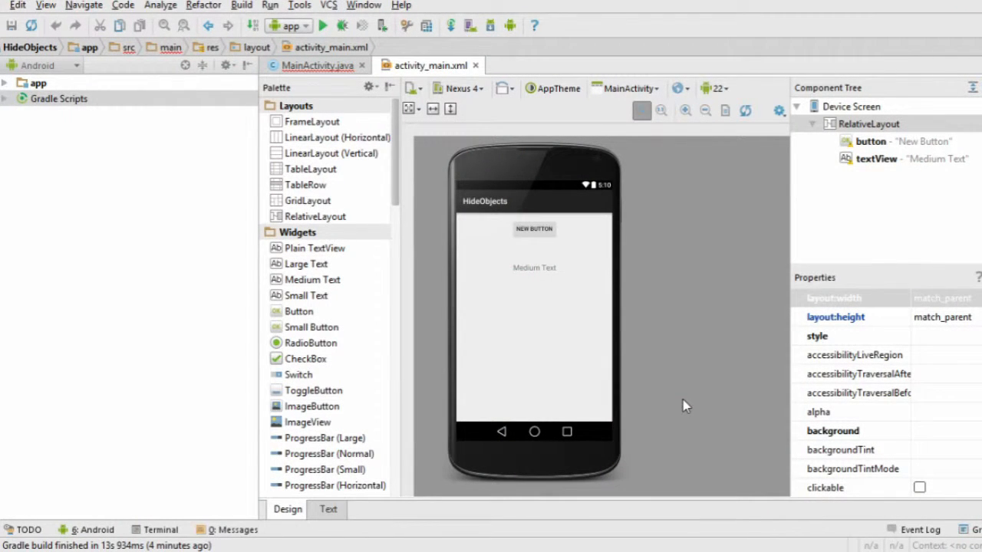
pyautogui.moveTo(543, 223)
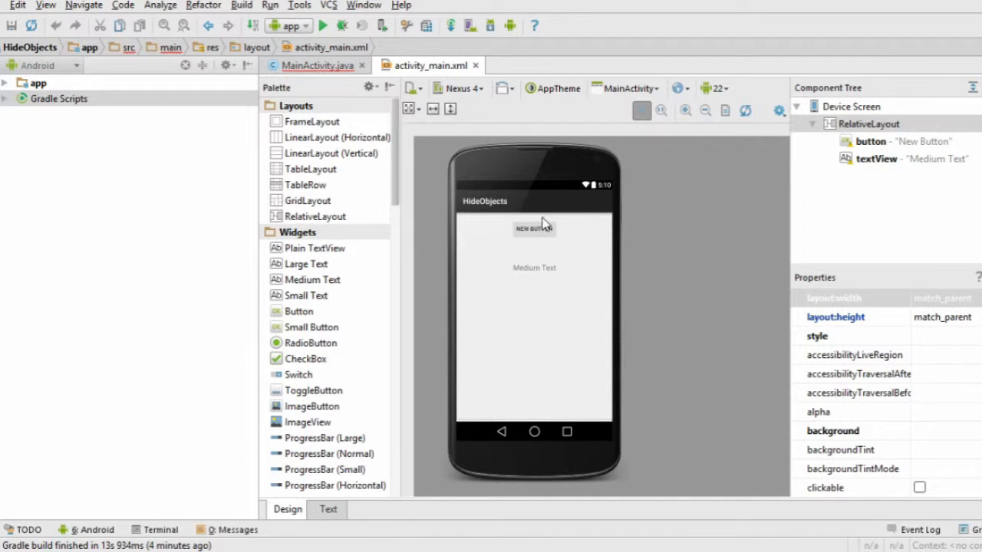
pyautogui.moveTo(581, 290)
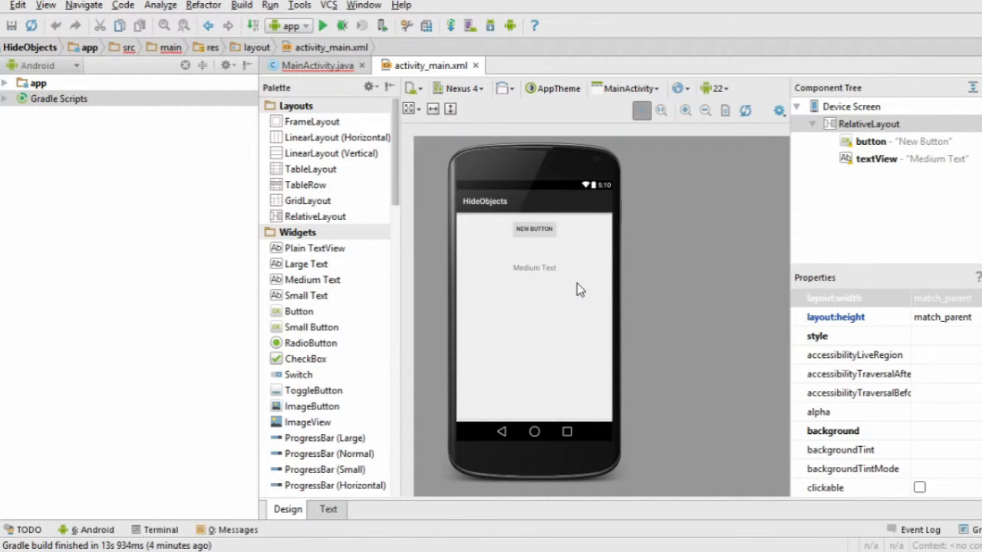
# Show MainActivity.java and place the cursor on the yourVisibility placeholder argument.
pyautogui.click(317, 65)
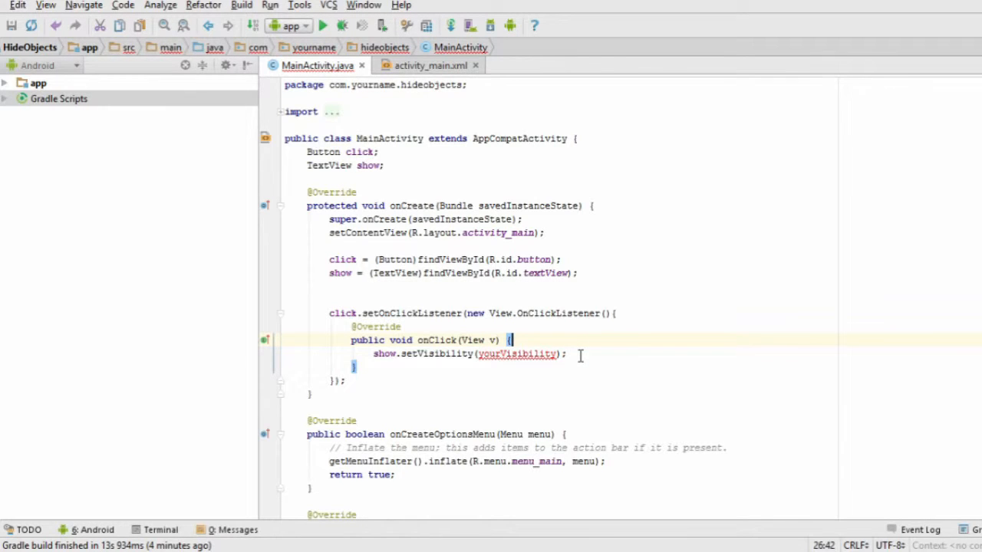
pyautogui.click(566, 354)
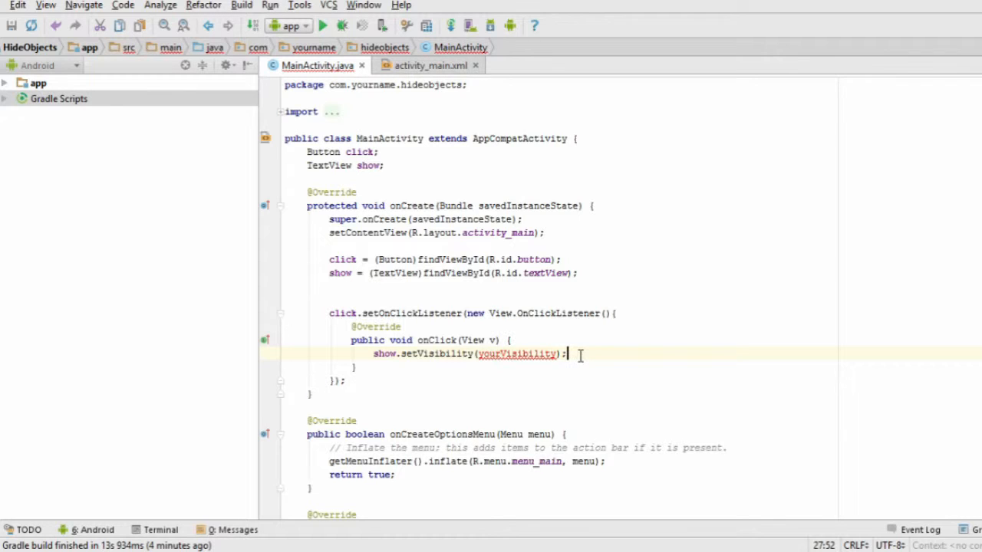
# Replace yourVisibility with View.VISIBLE, then change it to View.INVISIBLE.
pyautogui.write('View.VISIBLE')
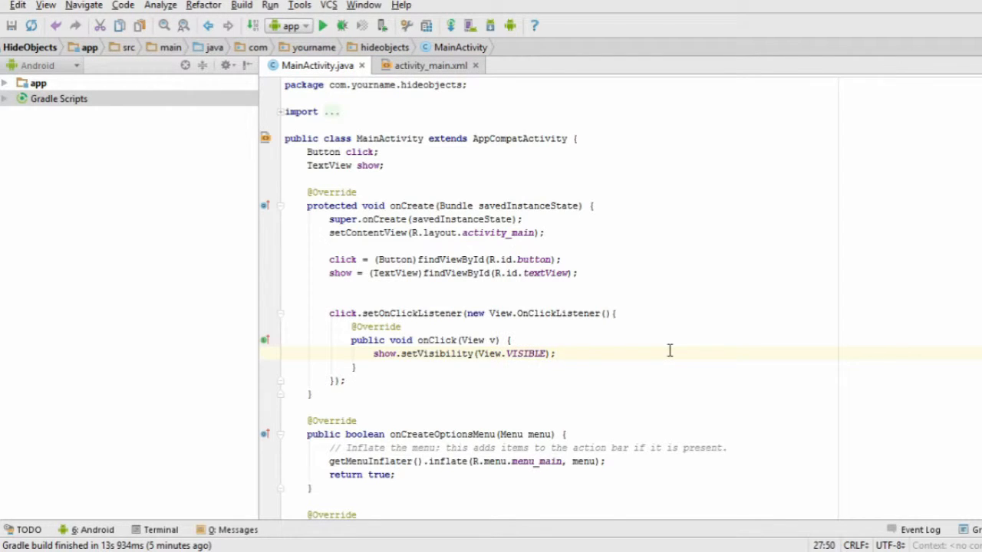
pyautogui.write('INVISIBLE')
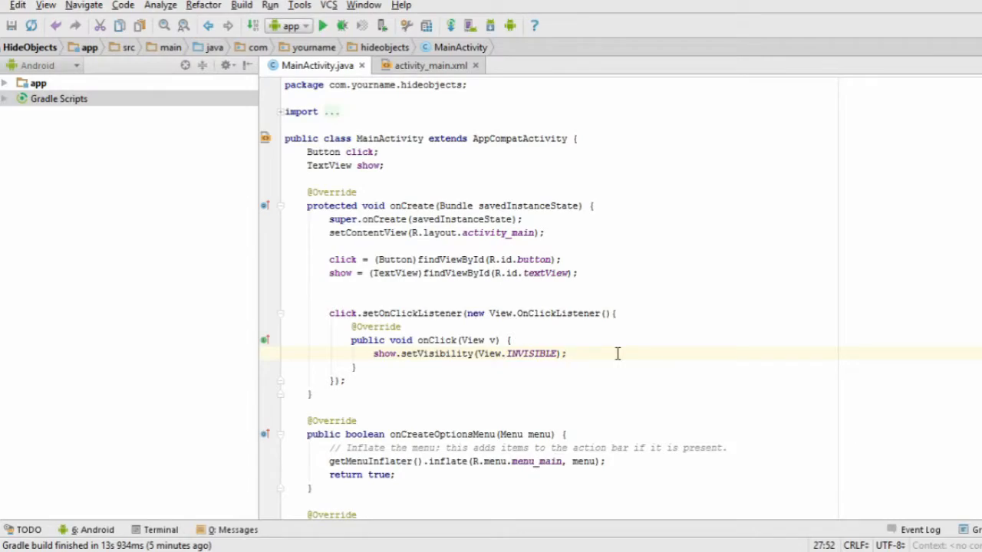